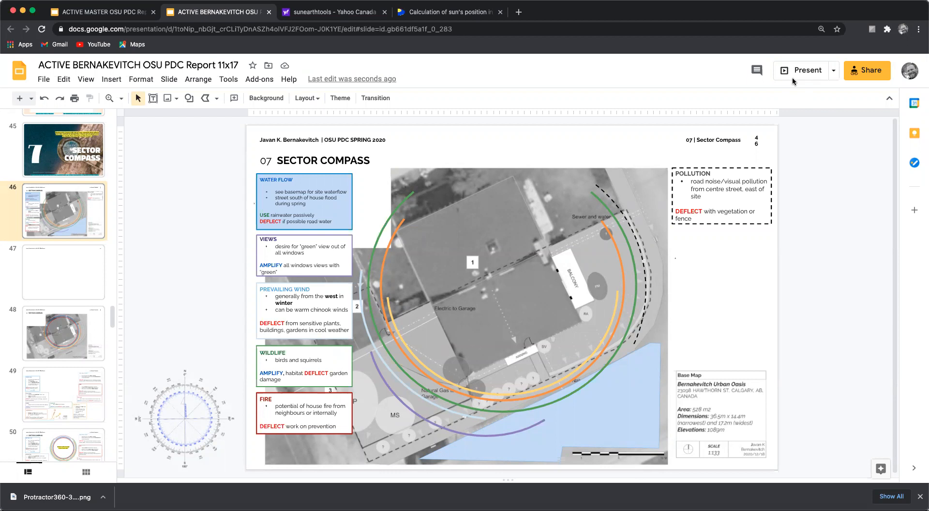
- Open the SunEarthTools Sun Position calculator from the Yahoo search results
click(332, 12)
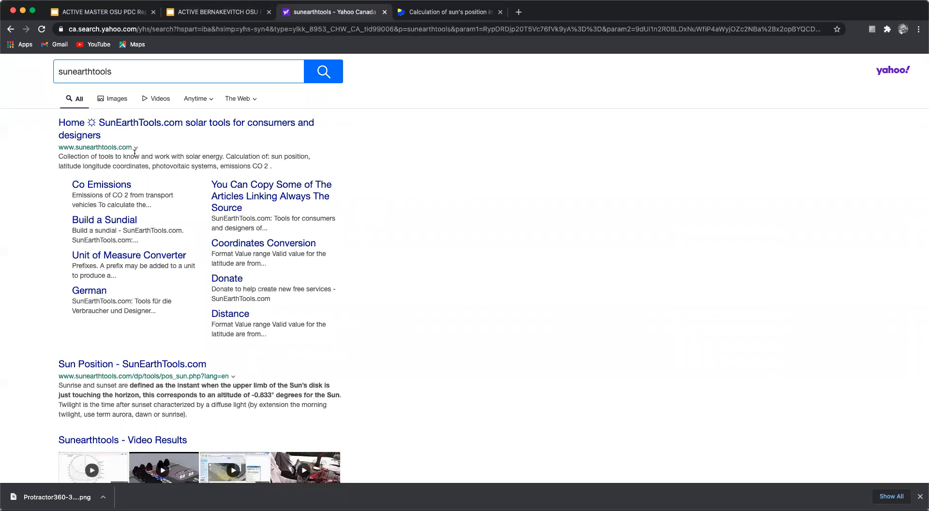
click(185, 129)
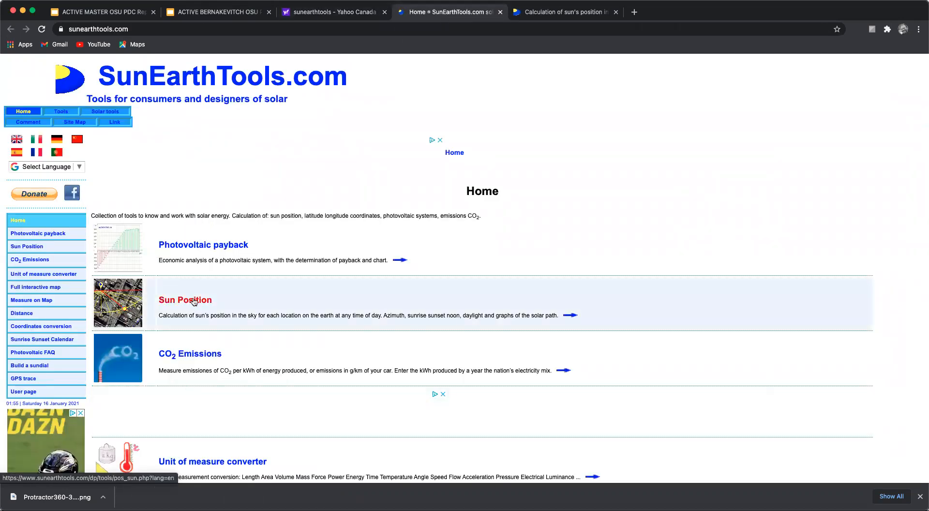
click(185, 300)
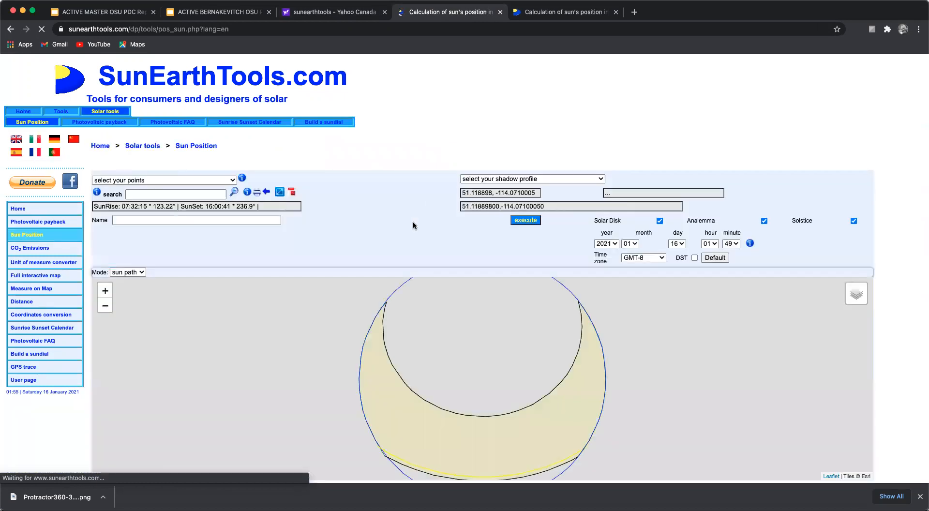
click(173, 193)
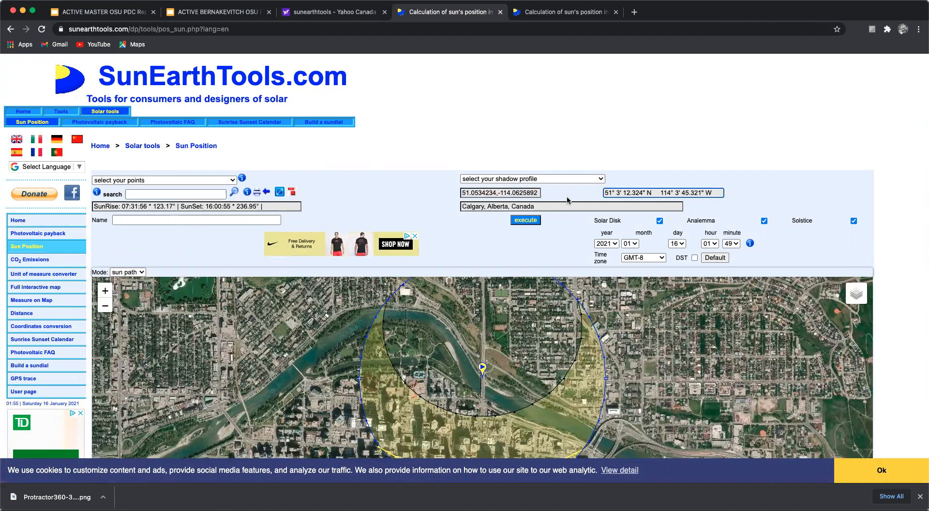
mouse_move(317, 203)
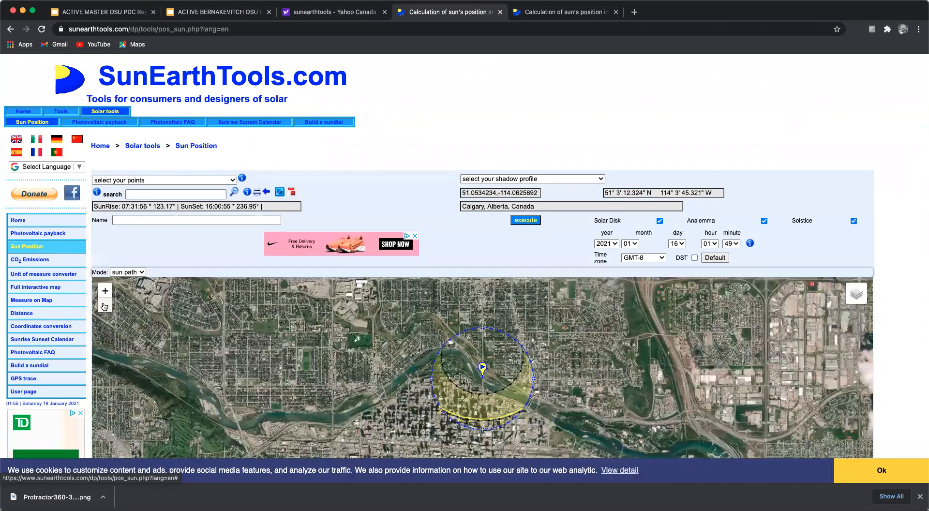
click(482, 368)
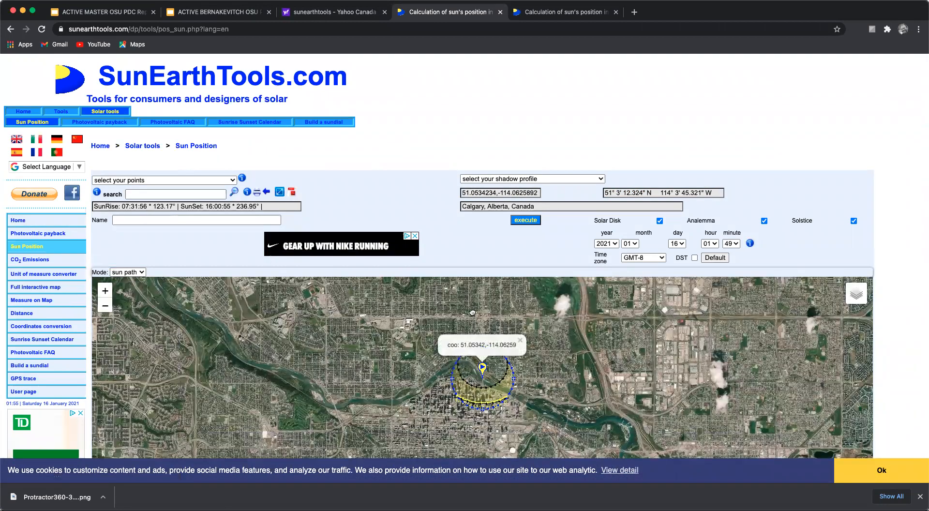
drag(472, 312, 505, 423)
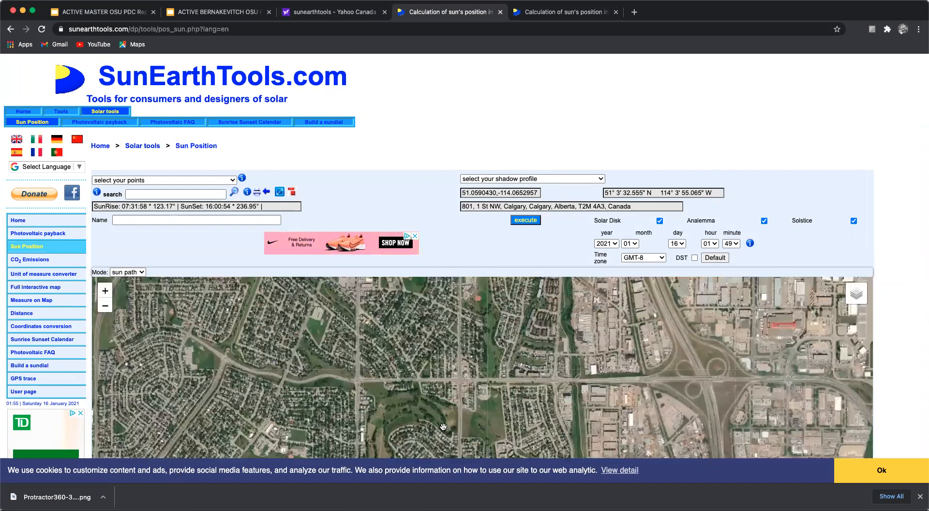
drag(444, 428, 448, 365)
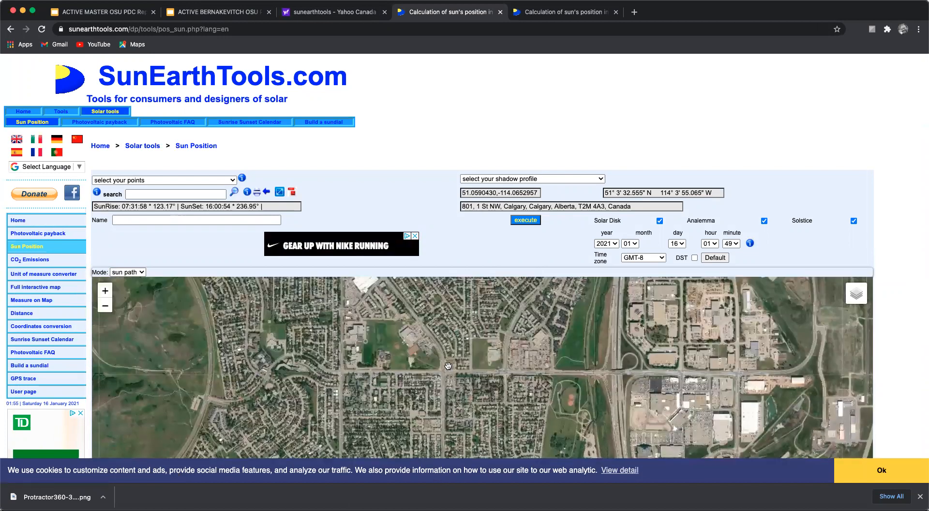
drag(448, 365, 408, 339)
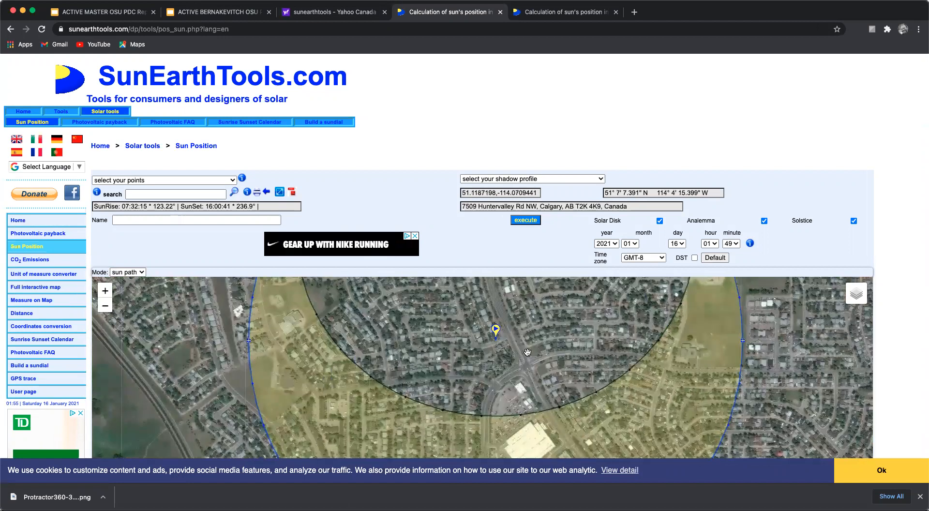
mouse_move(501, 337)
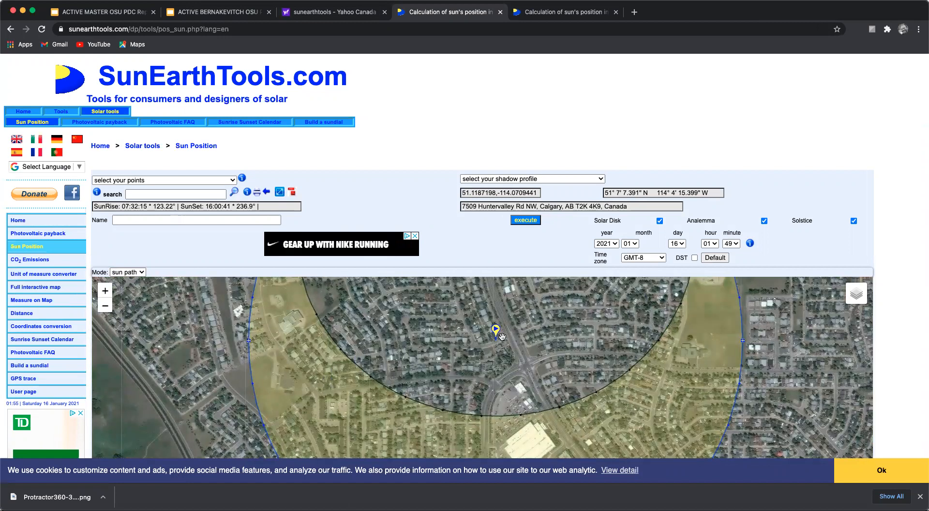
mouse_move(899, 257)
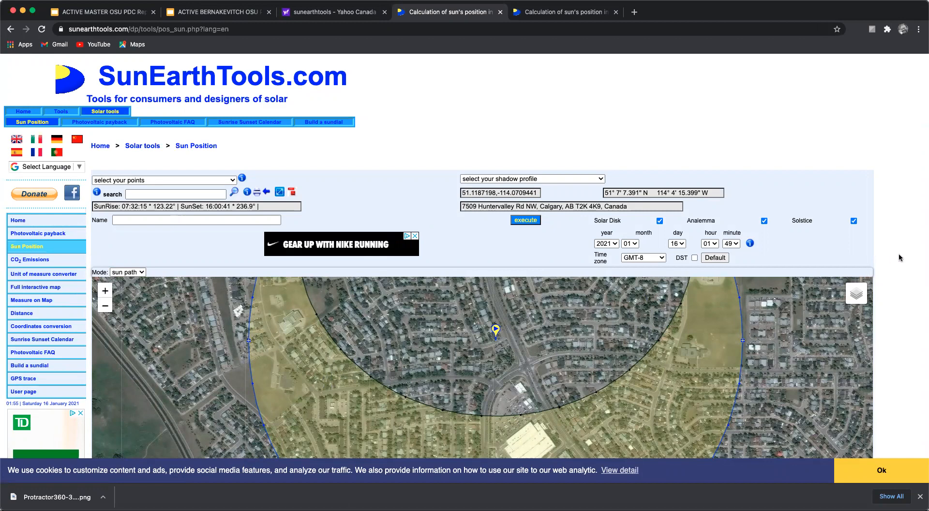
- Trace the 21 Jun and 21 Dec solstice paths and sketch their angles (62°, 16°)
scroll(down, 3)
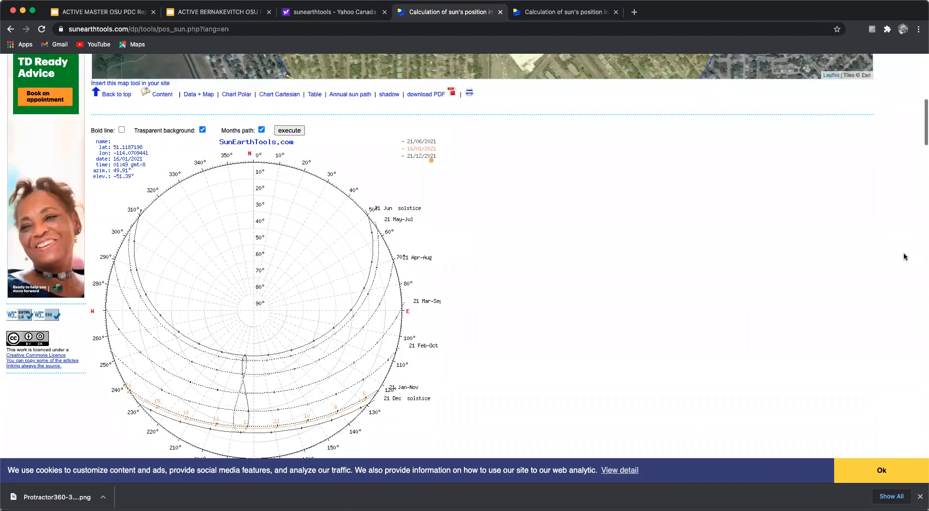
scroll(down, 3)
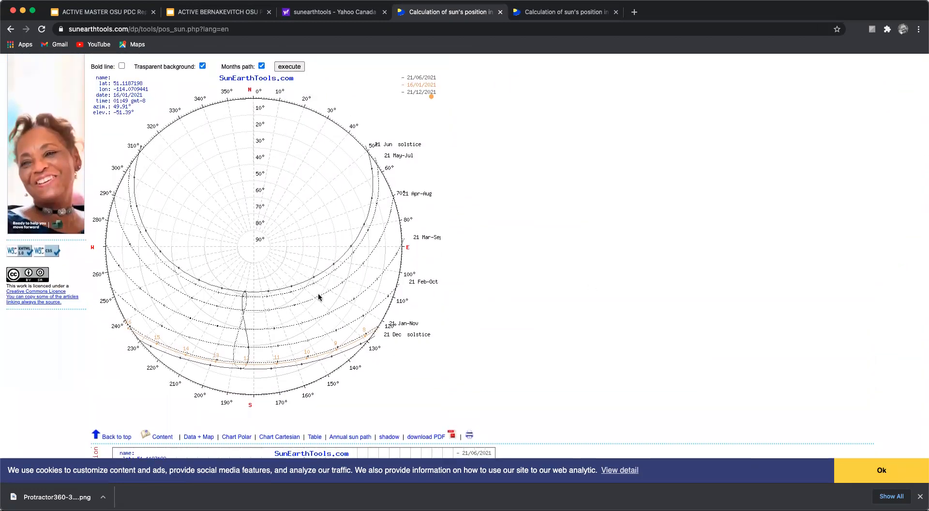
mouse_move(437, 305)
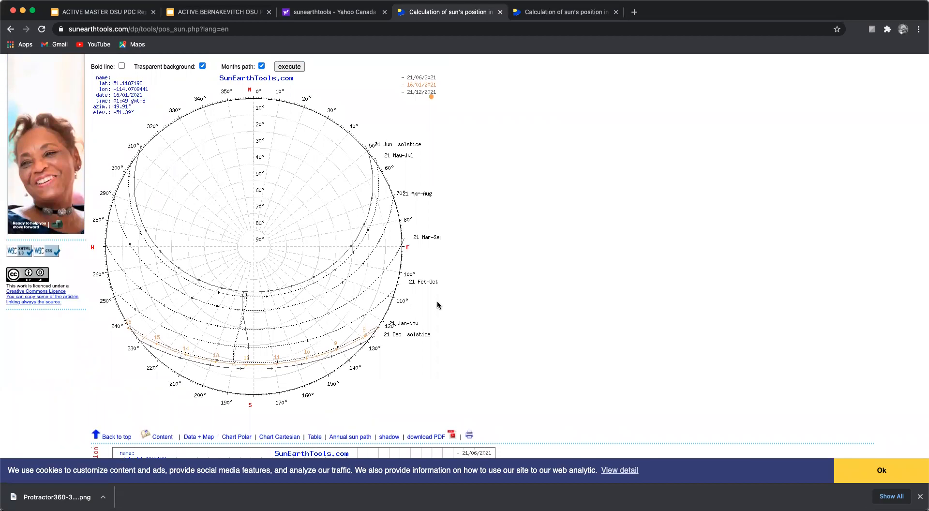
mouse_move(298, 257)
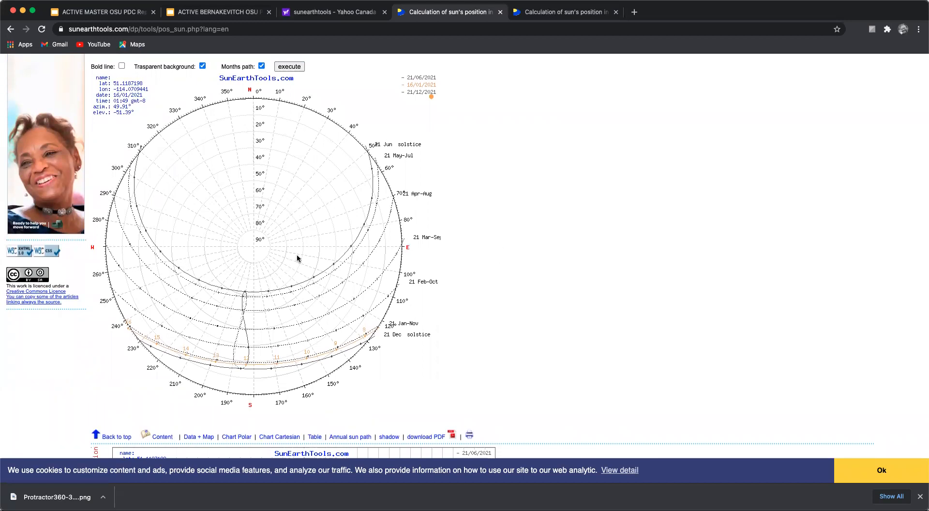
mouse_move(342, 260)
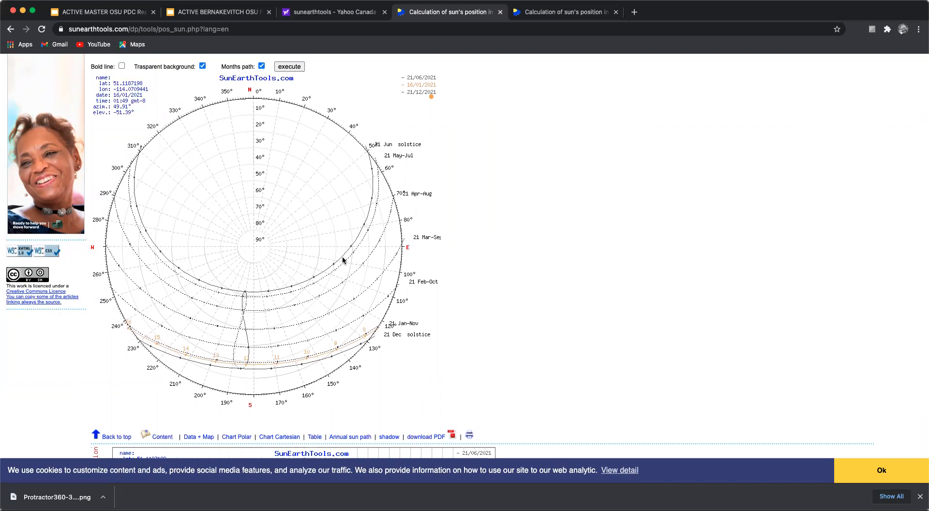
mouse_move(264, 235)
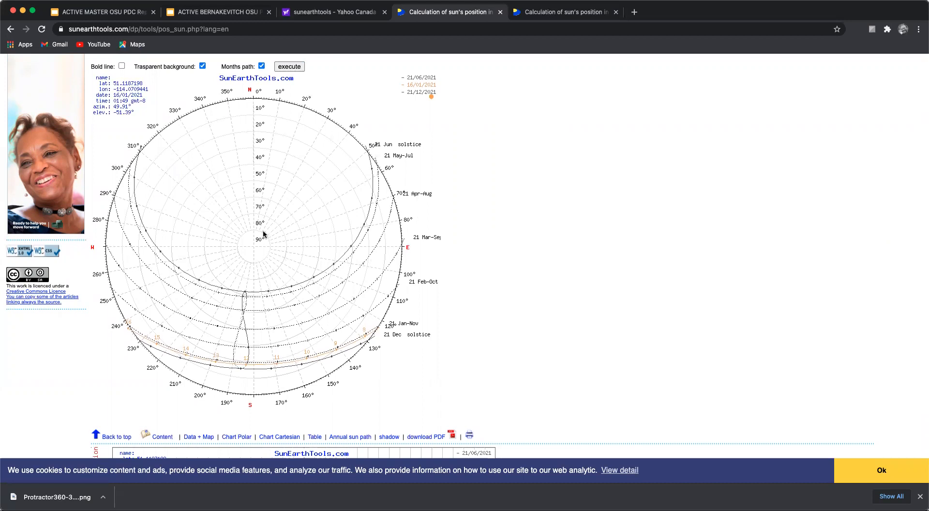
mouse_move(724, 82)
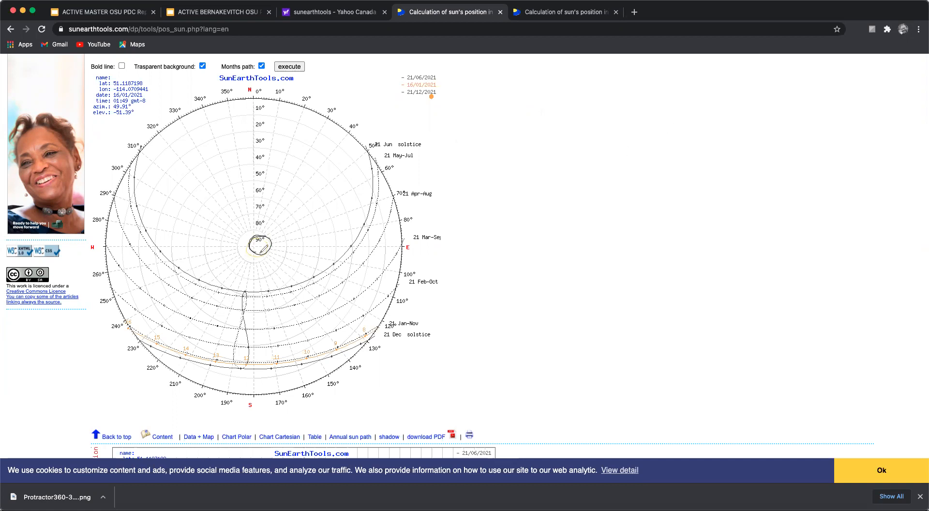
mouse_move(261, 249)
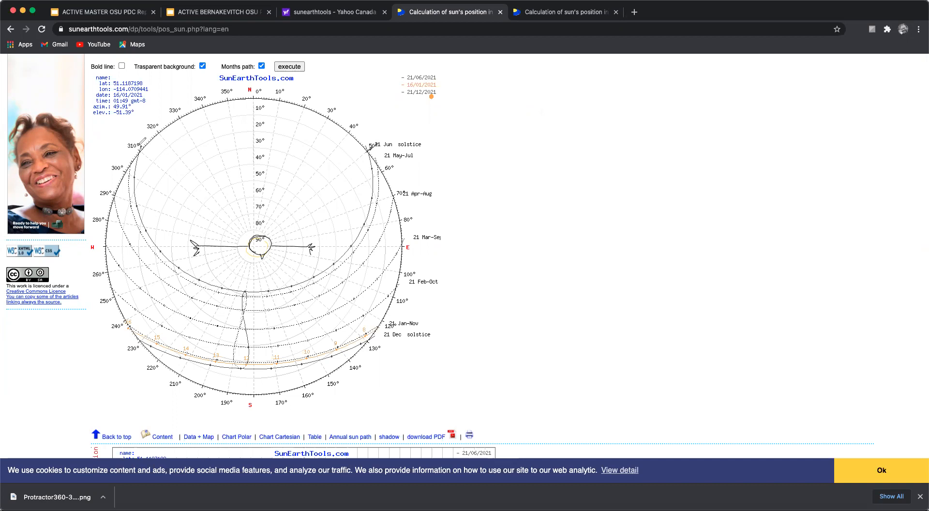
mouse_move(236, 232)
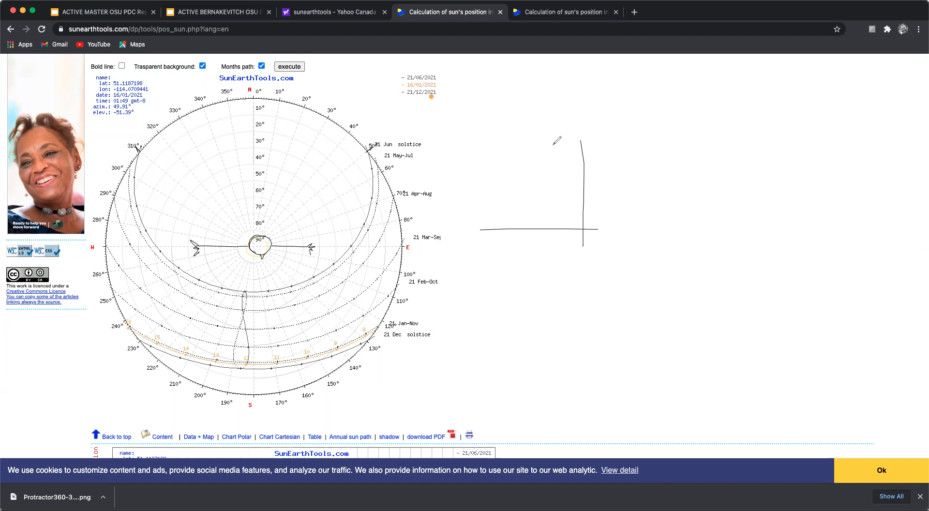
mouse_move(542, 140)
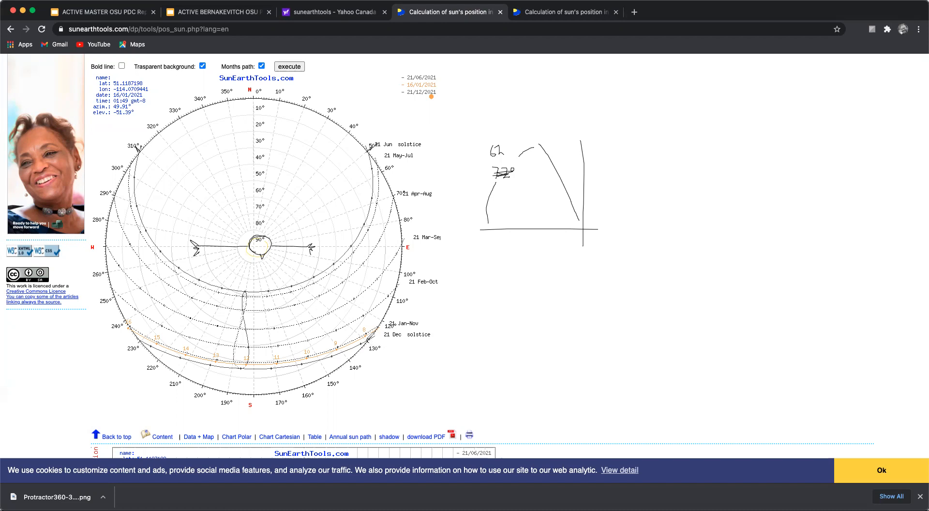
mouse_move(367, 336)
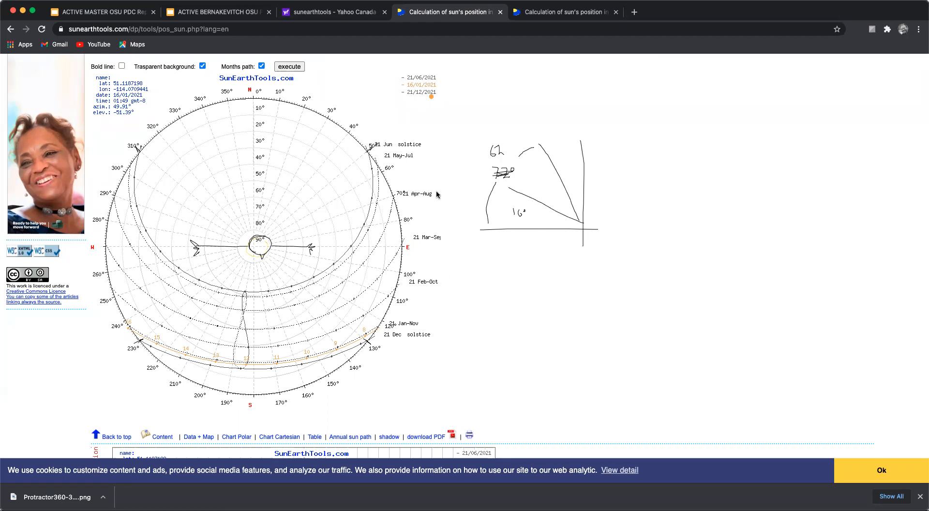
scroll(down, 3)
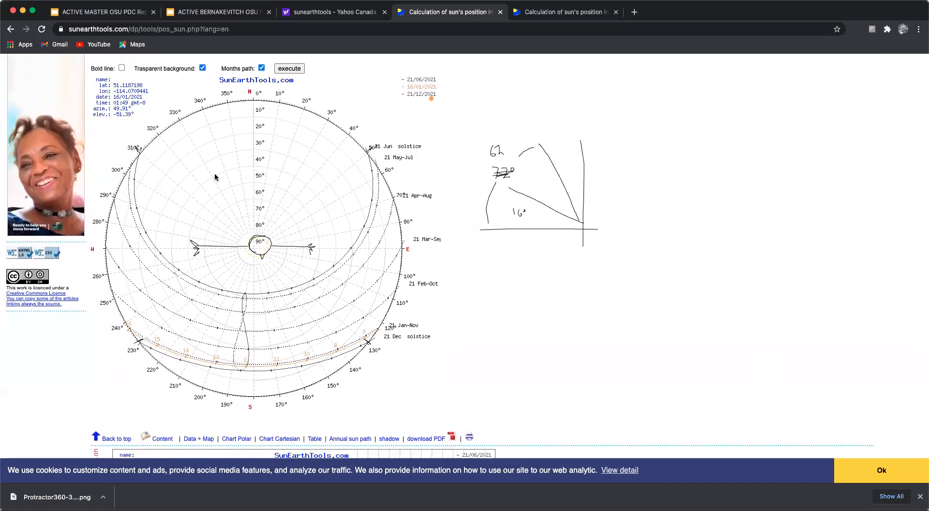
mouse_move(755, 105)
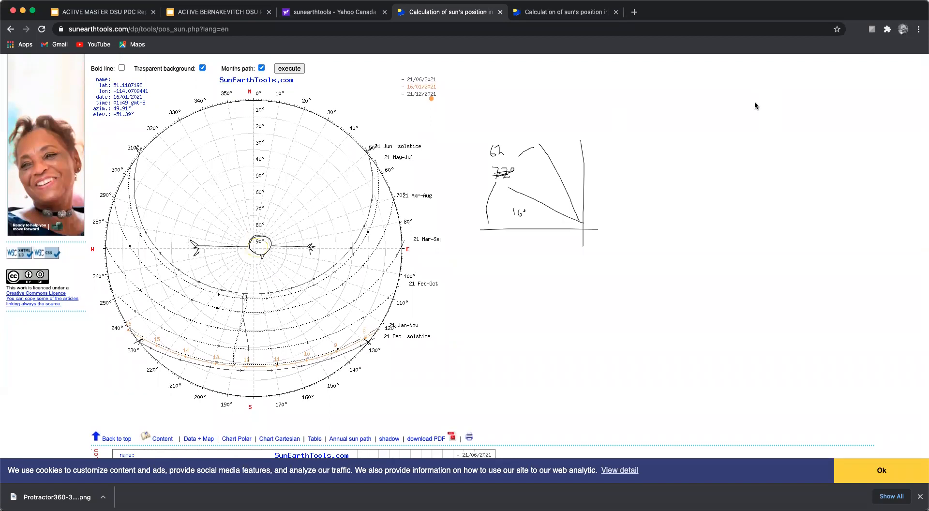
- Copy the protractor image from slide 46 onto slide 47, enlarged to fill the slide
click(216, 11)
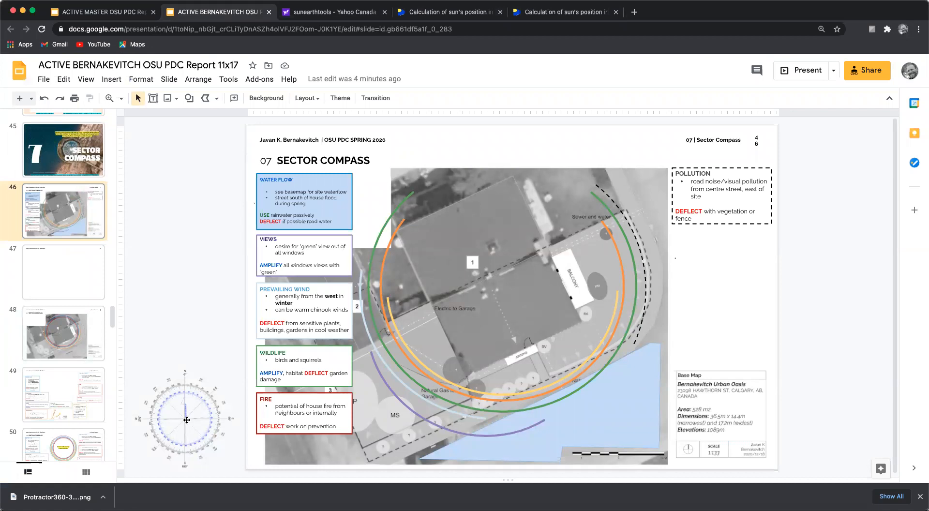
click(184, 420)
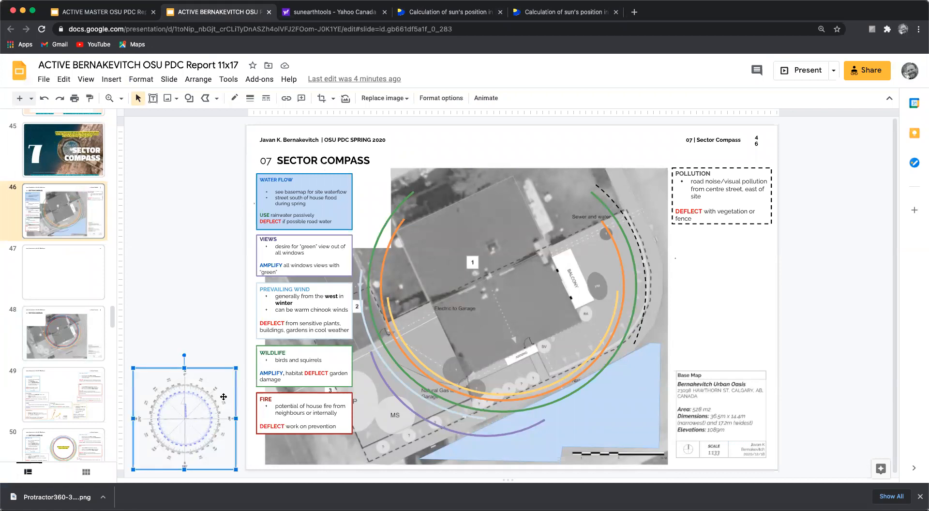
click(99, 12)
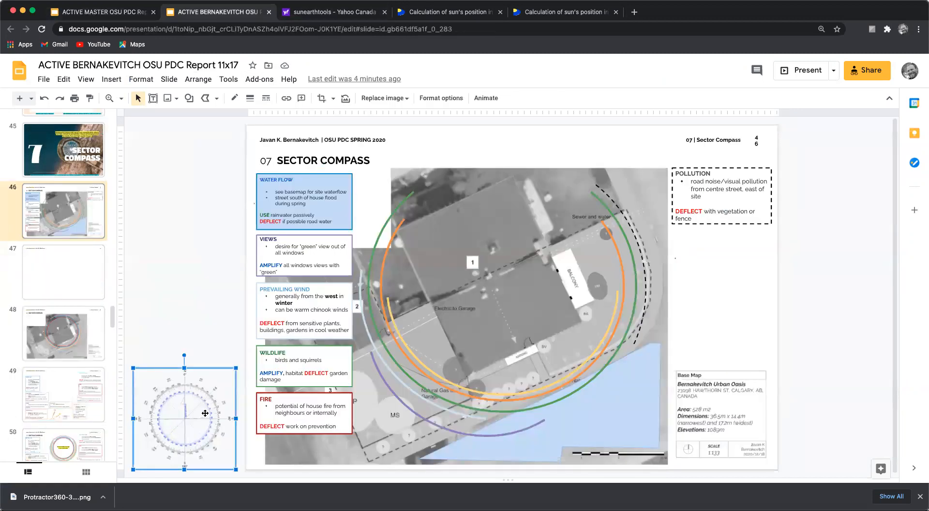
click(62, 272)
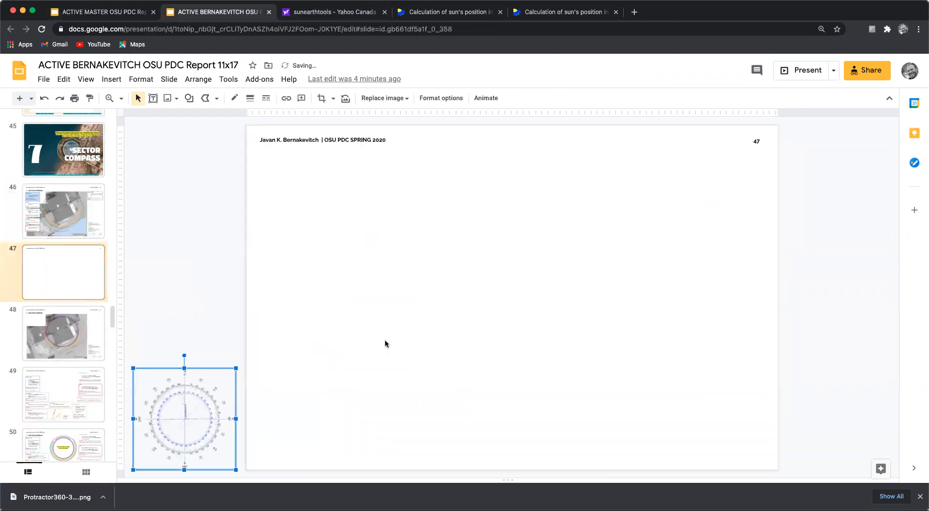
drag(183, 416, 418, 248)
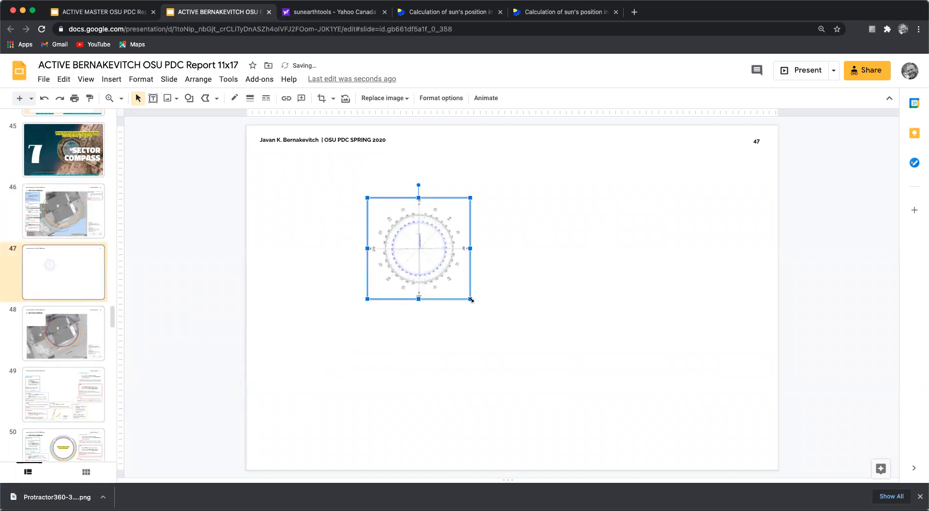
drag(471, 298, 626, 453)
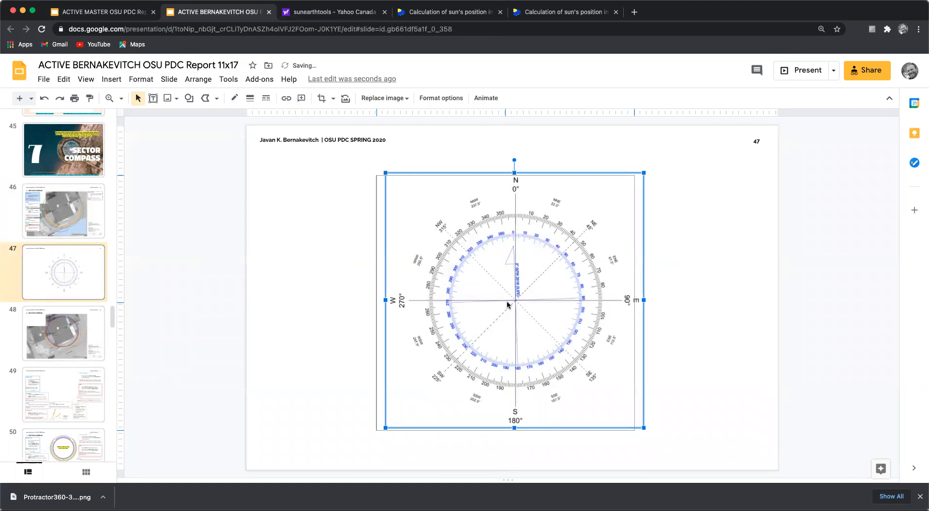
click(63, 211)
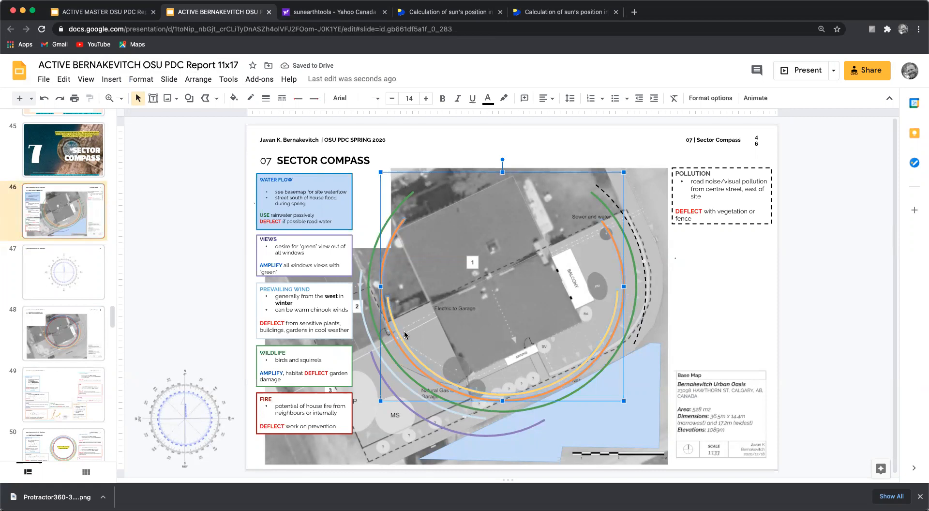
- Paste the orange and yellow sun arc group over the protractor on slide 47
click(63, 271)
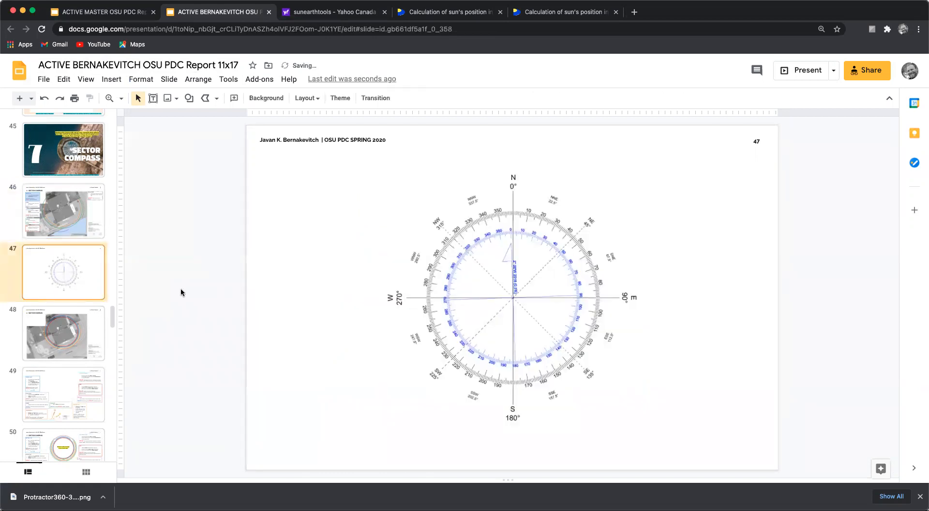
click(513, 297)
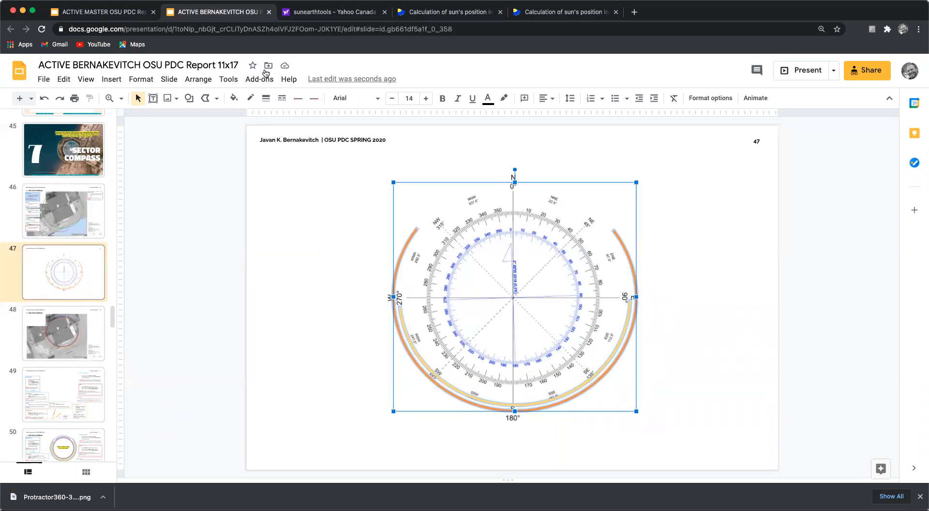
click(448, 12)
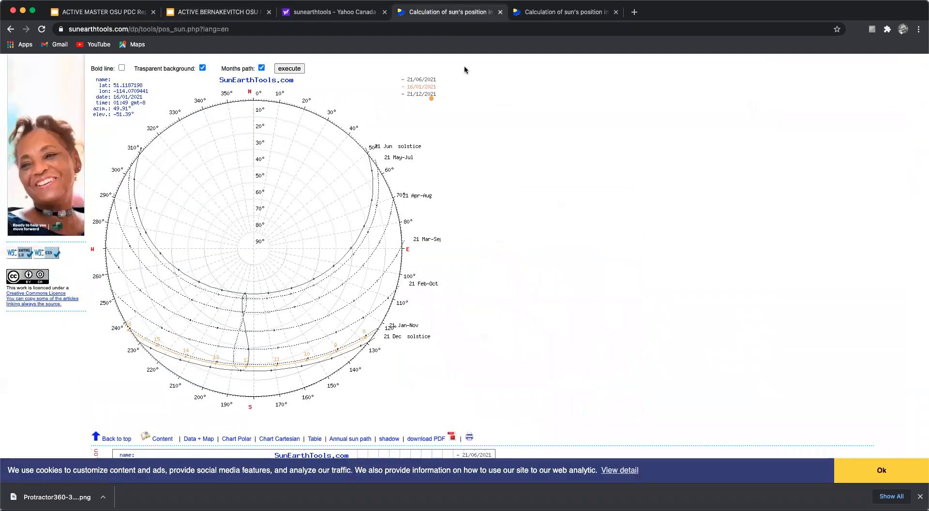
mouse_move(369, 156)
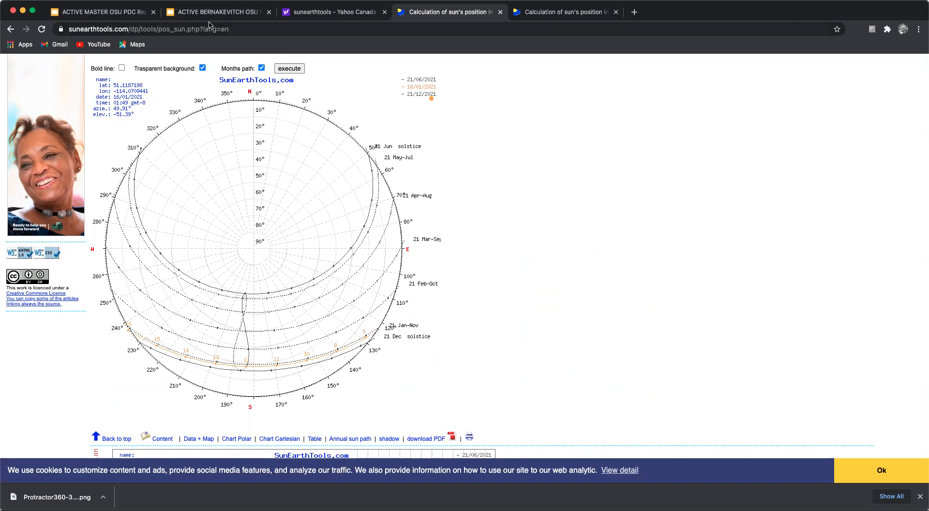
- Resize the arc group to the protractor's outer ring, checking against the SunEarthTools chart
click(217, 12)
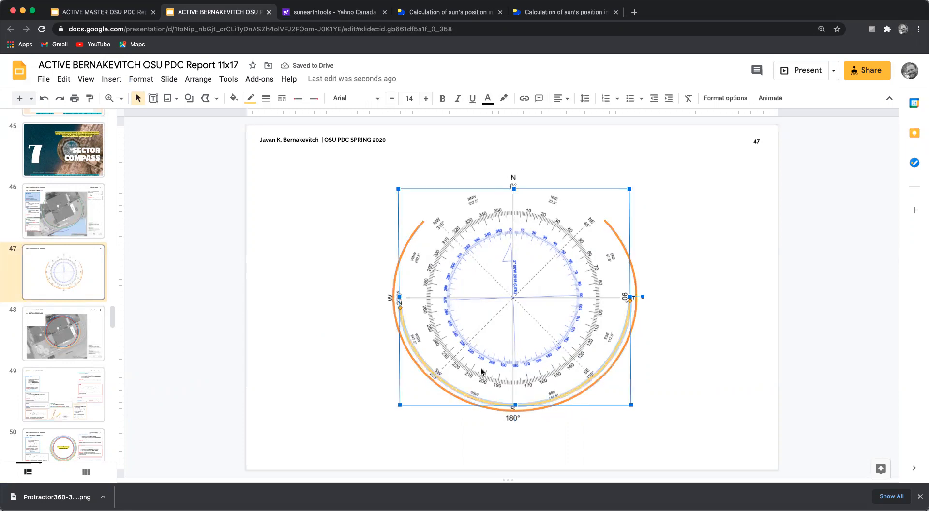
click(332, 12)
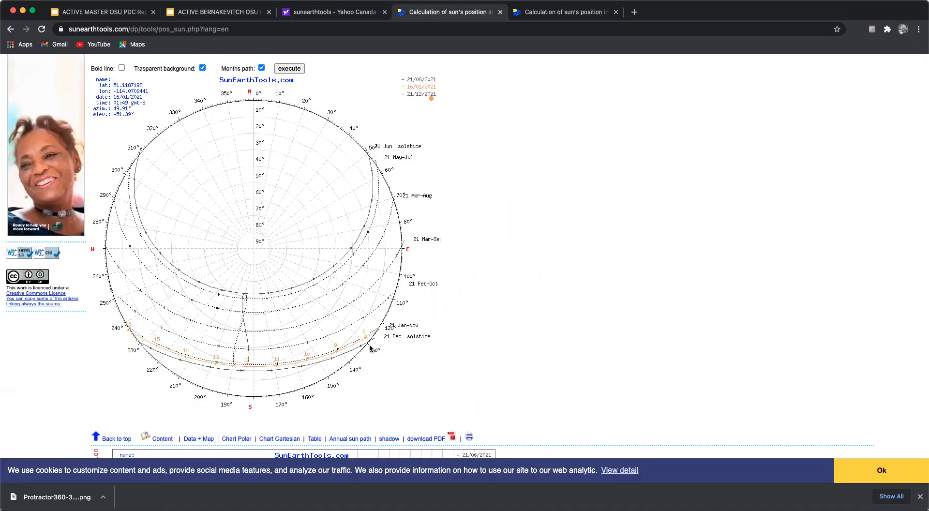
click(217, 13)
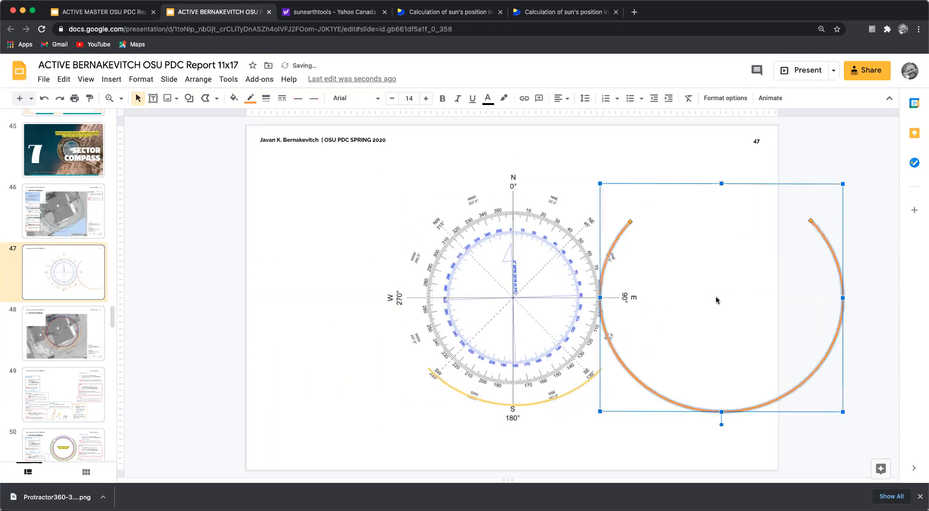
- Ungroup the arcs, move the orange arc aside, and bring up slide 48's sector map
click(361, 239)
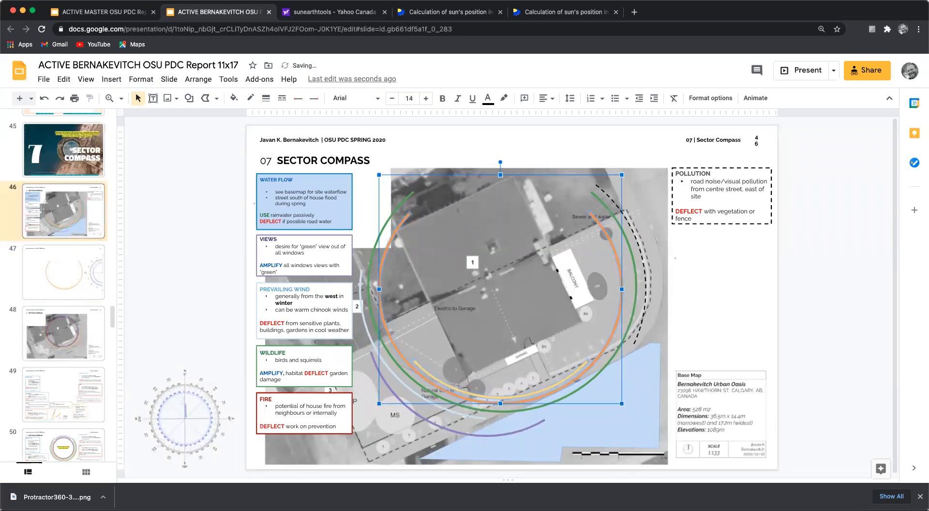
scroll(down, 3)
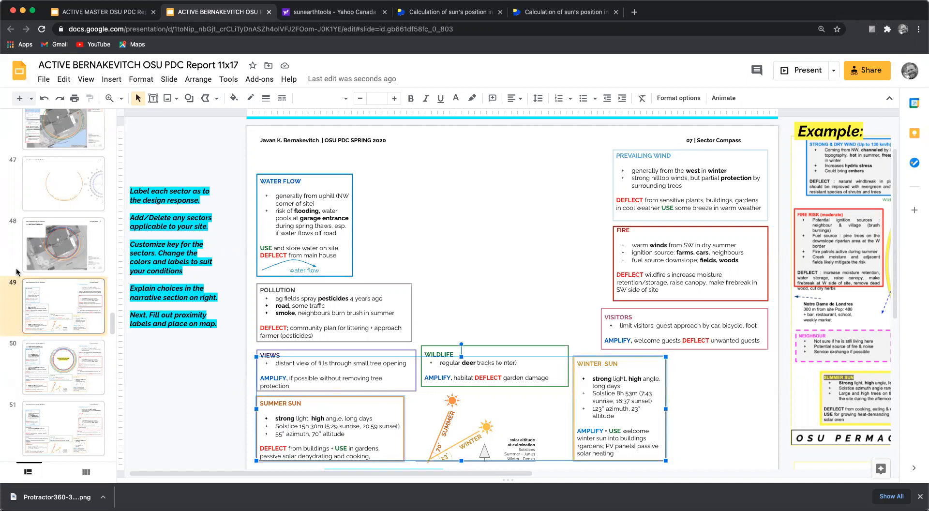
click(63, 244)
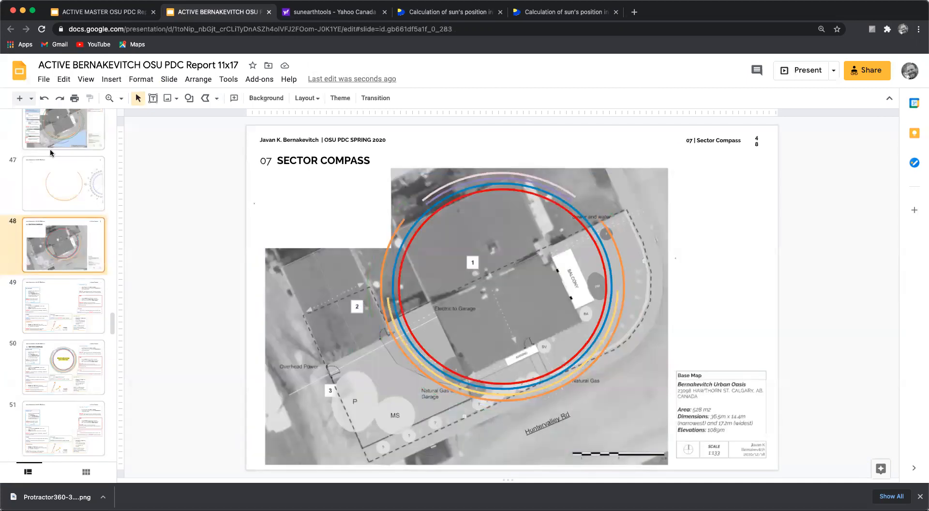